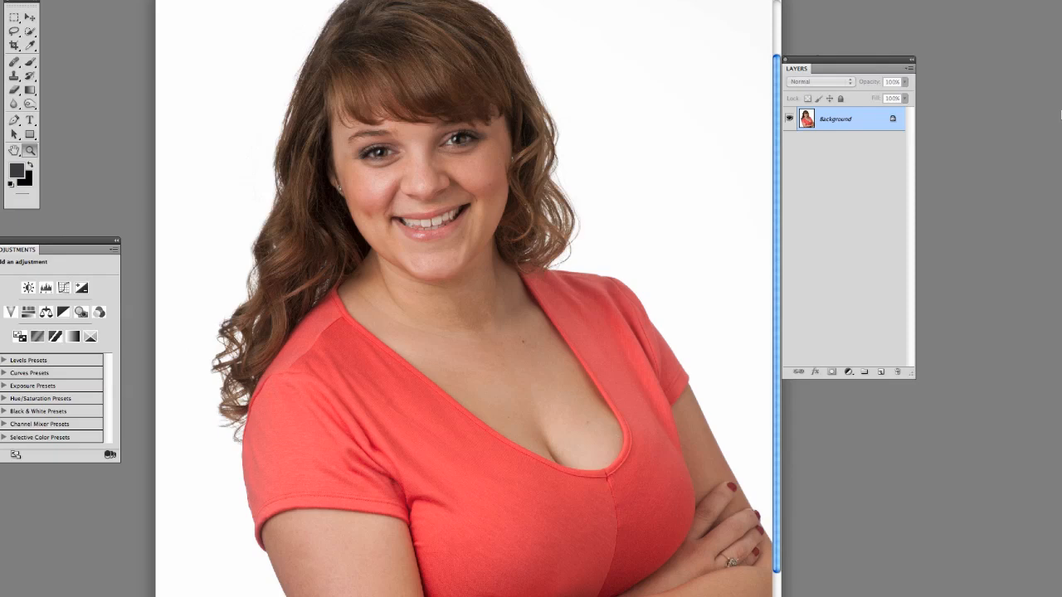
pyautogui.moveTo(748, 15)
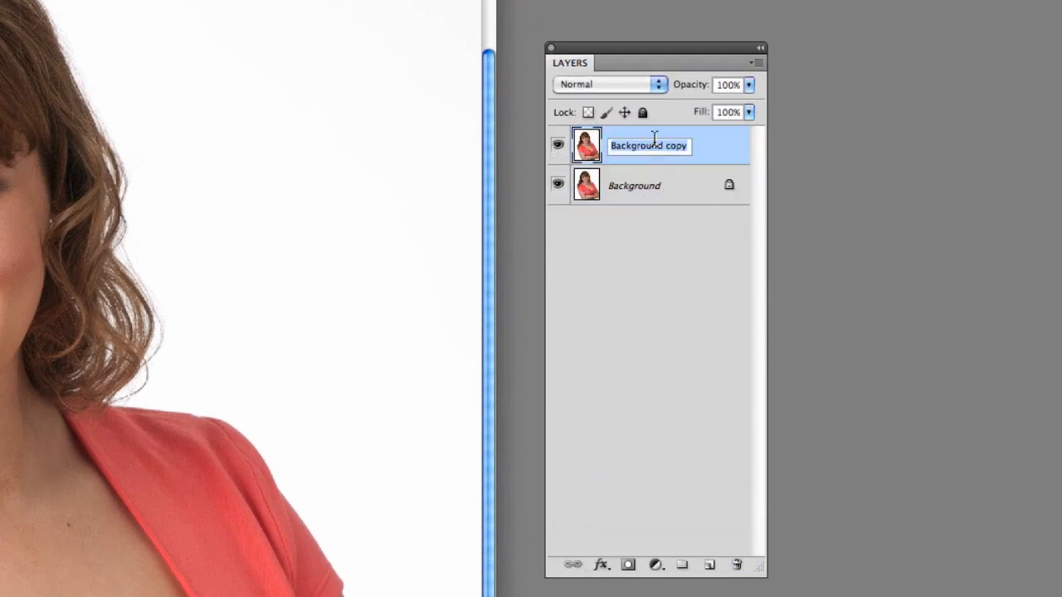
# - Name the duplicated Background layer 'retouched'
pyautogui.write('retou')
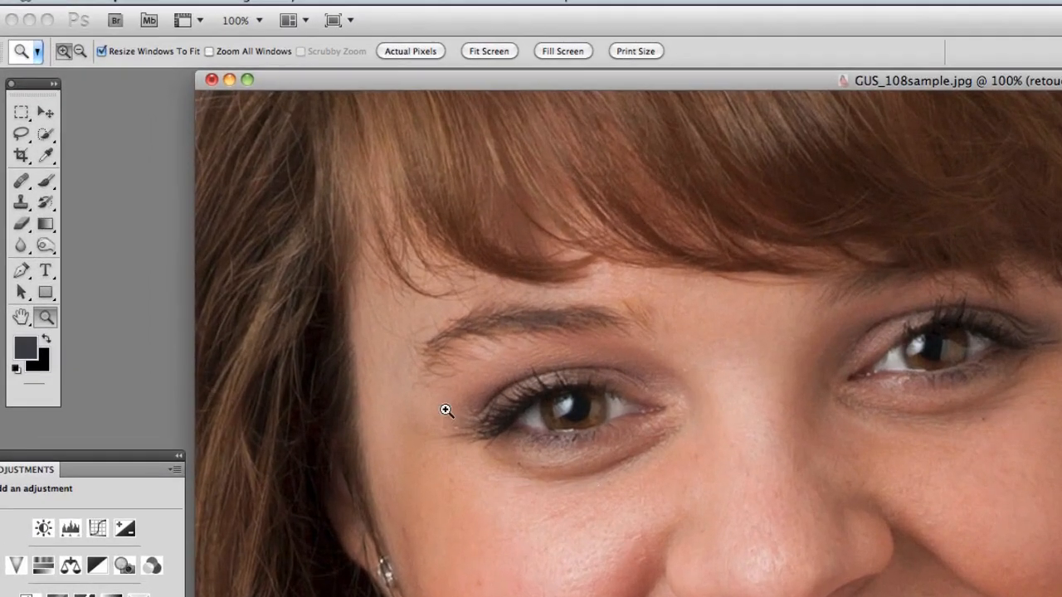
# - Select the Clone Stamp tool for copying nearby skin over the eye area
pyautogui.click(21, 201)
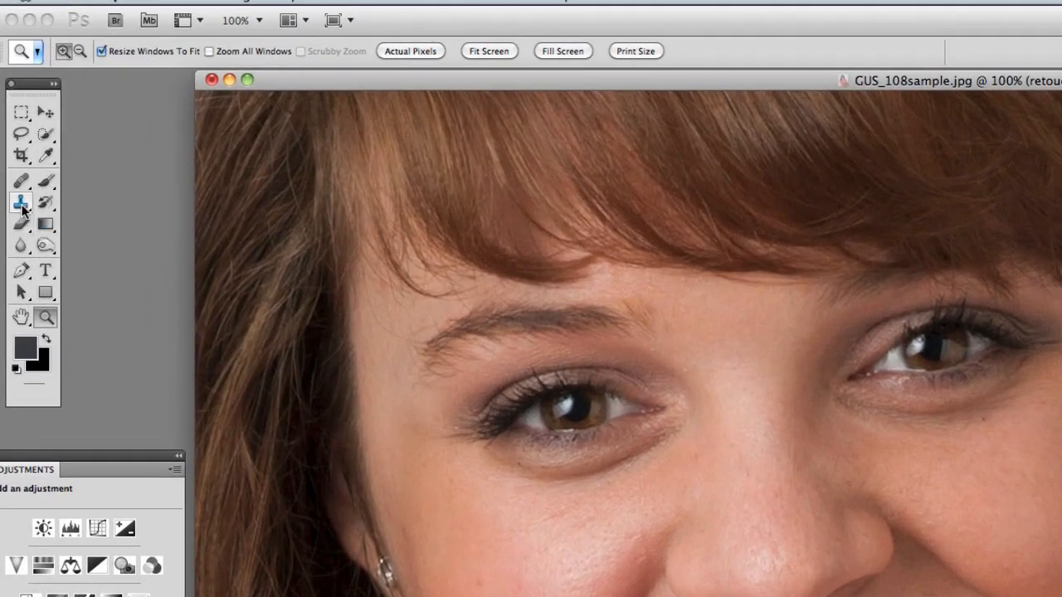
# - Set the Clone Stamp to Lighten mode at 33% opacity
pyautogui.click(21, 203)
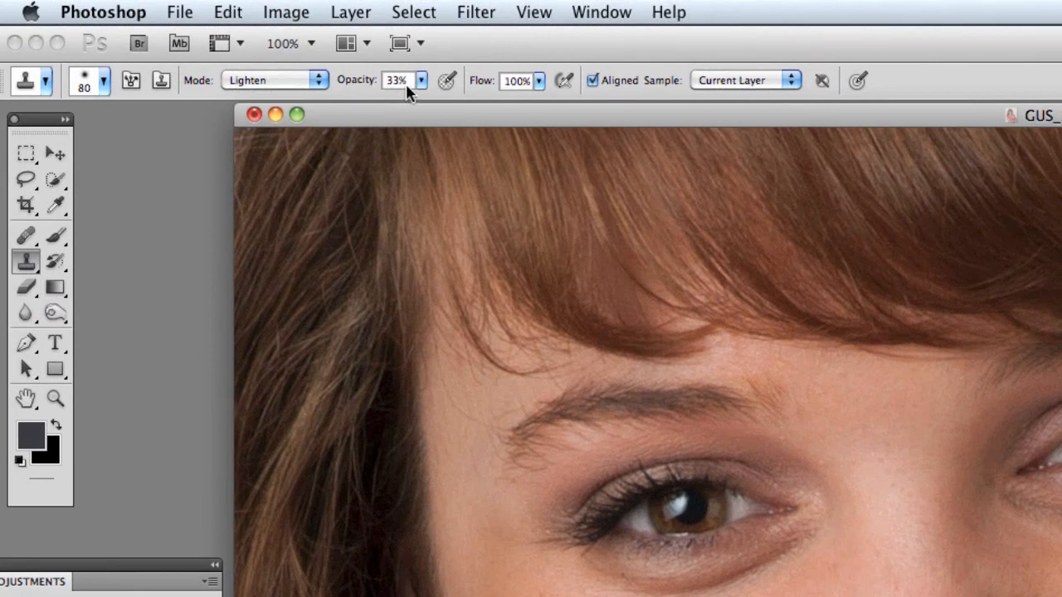
pyautogui.moveTo(401, 93)
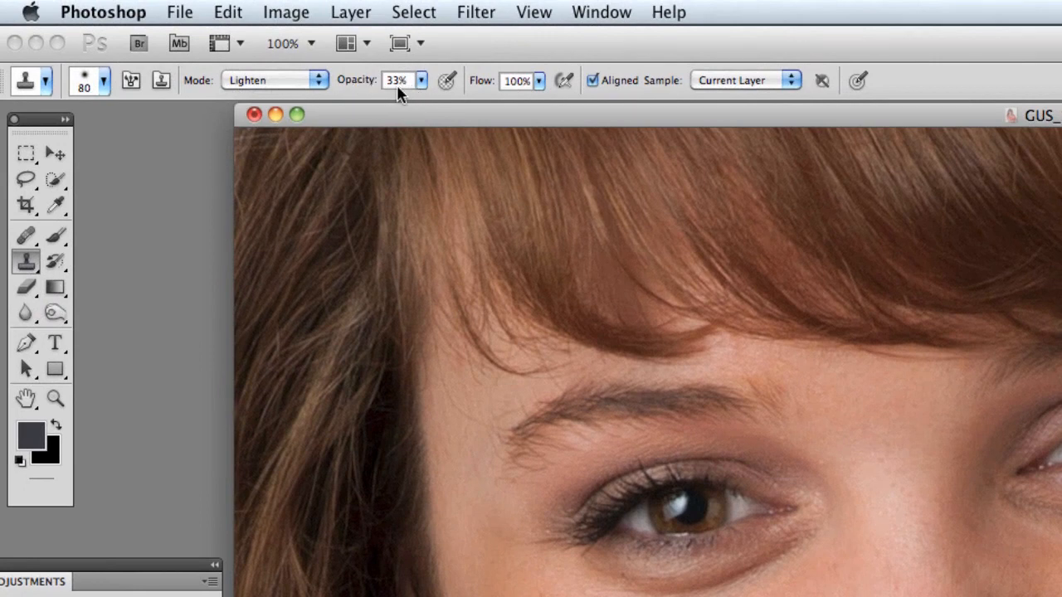
pyautogui.moveTo(402, 91)
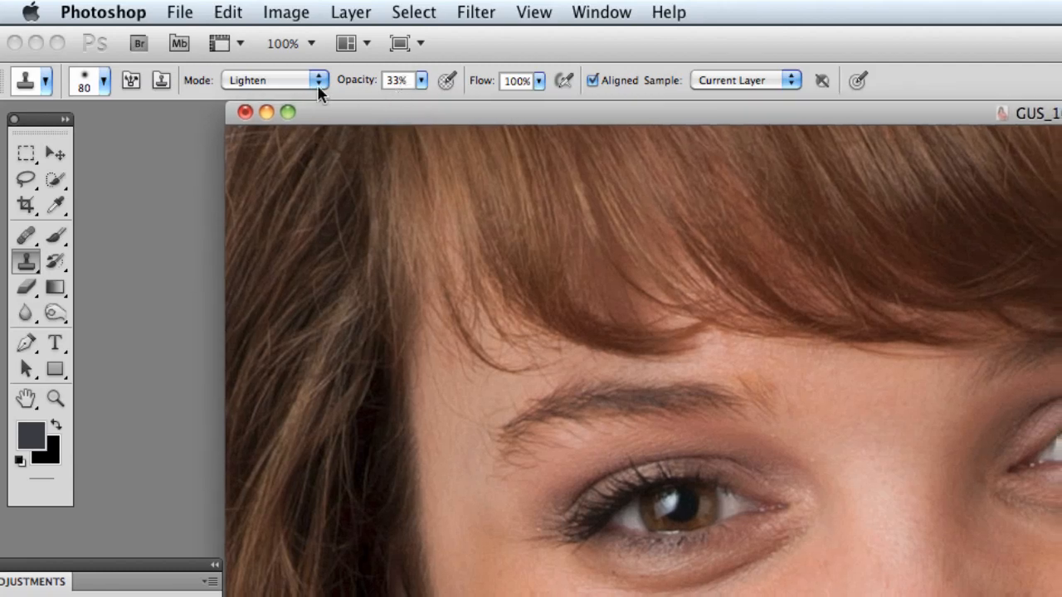
pyautogui.click(55, 312)
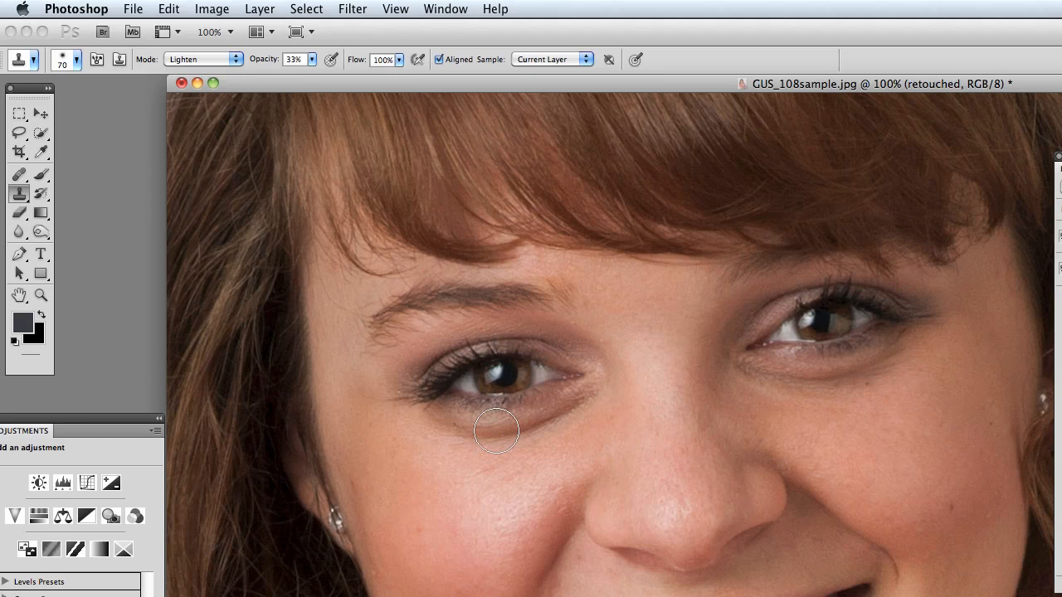
pyautogui.moveTo(473, 427)
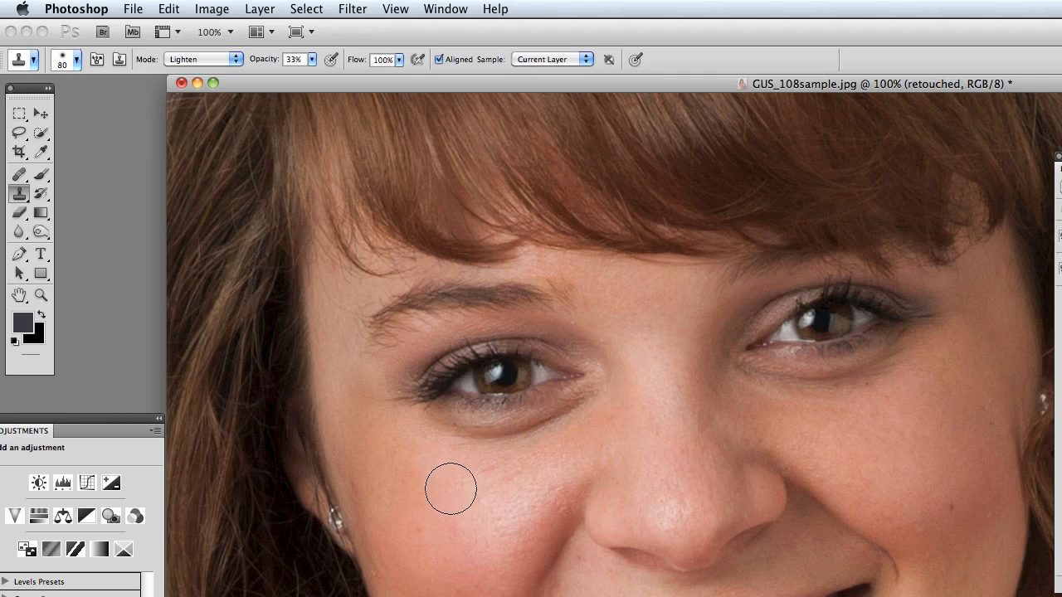
pyautogui.moveTo(439, 500)
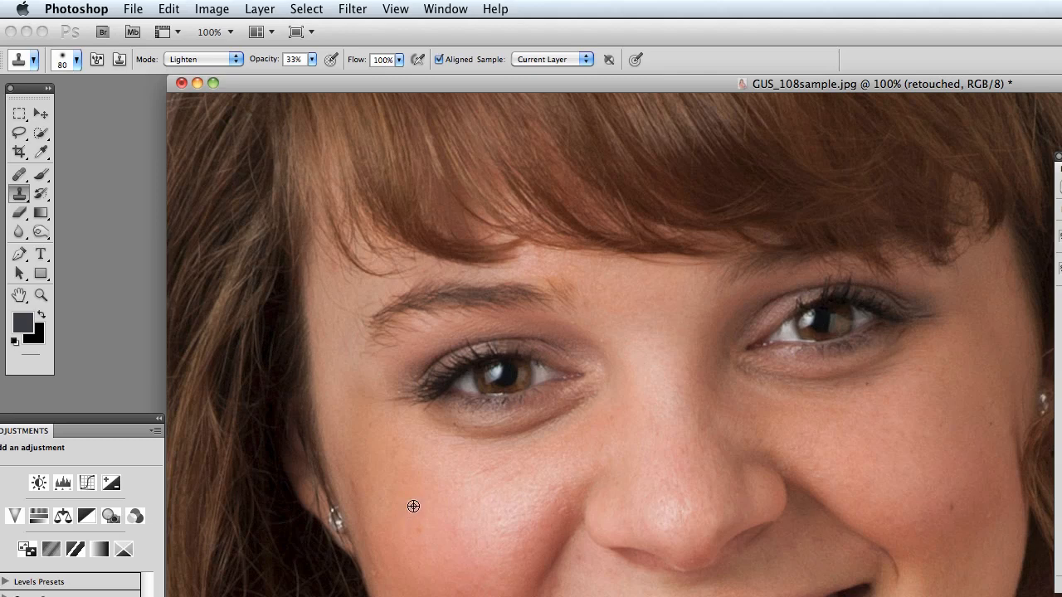
# - Paint sampled cheek skin under the left and right eyes to soften the shadows
pyautogui.moveTo(413, 506); pyautogui.dragTo(595, 401)
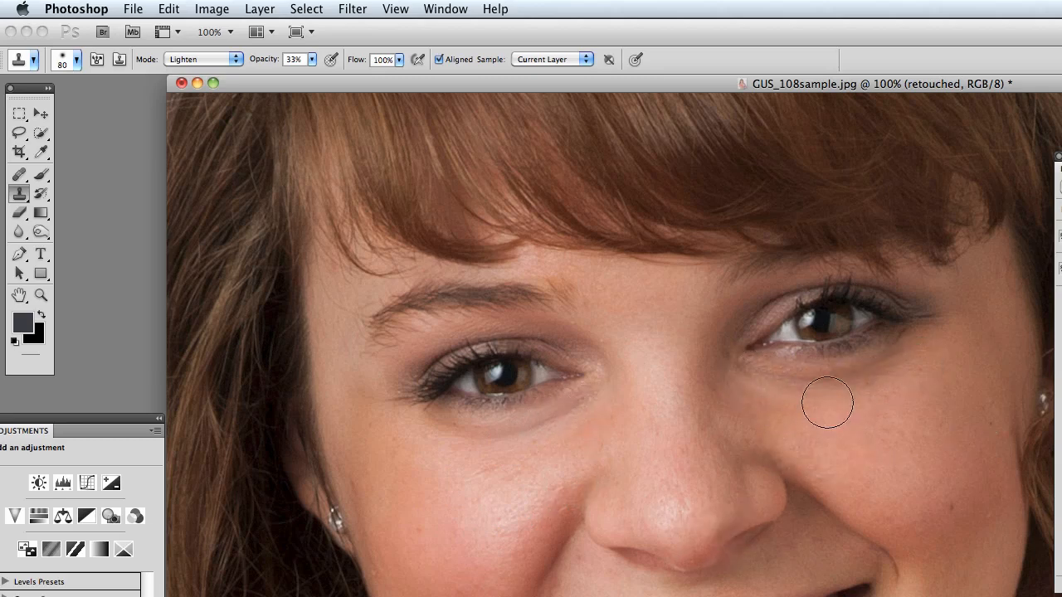
pyautogui.moveTo(827, 402); pyautogui.dragTo(433, 569)
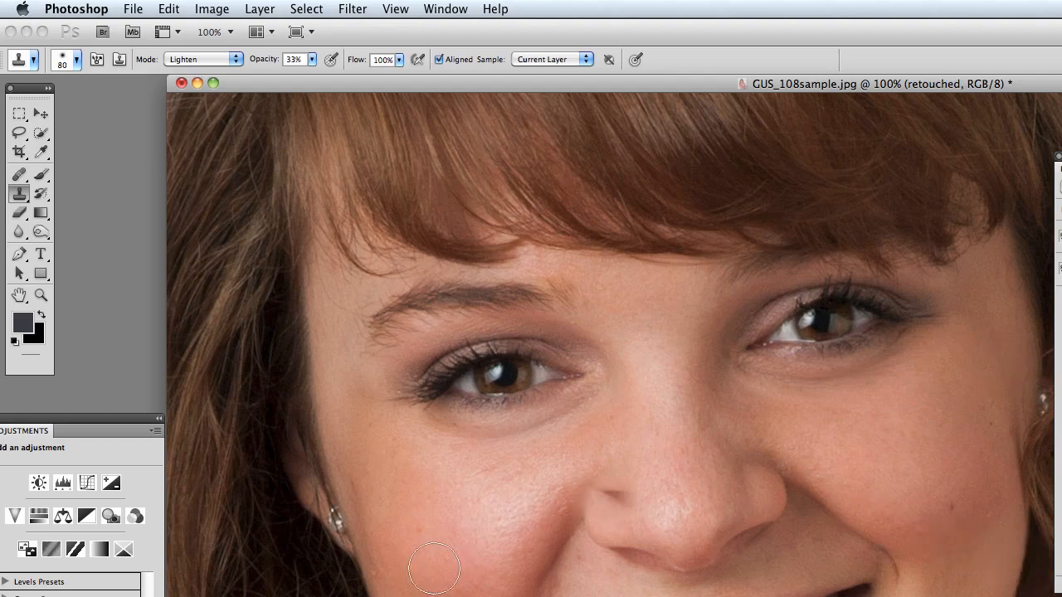
pyautogui.click(40, 296)
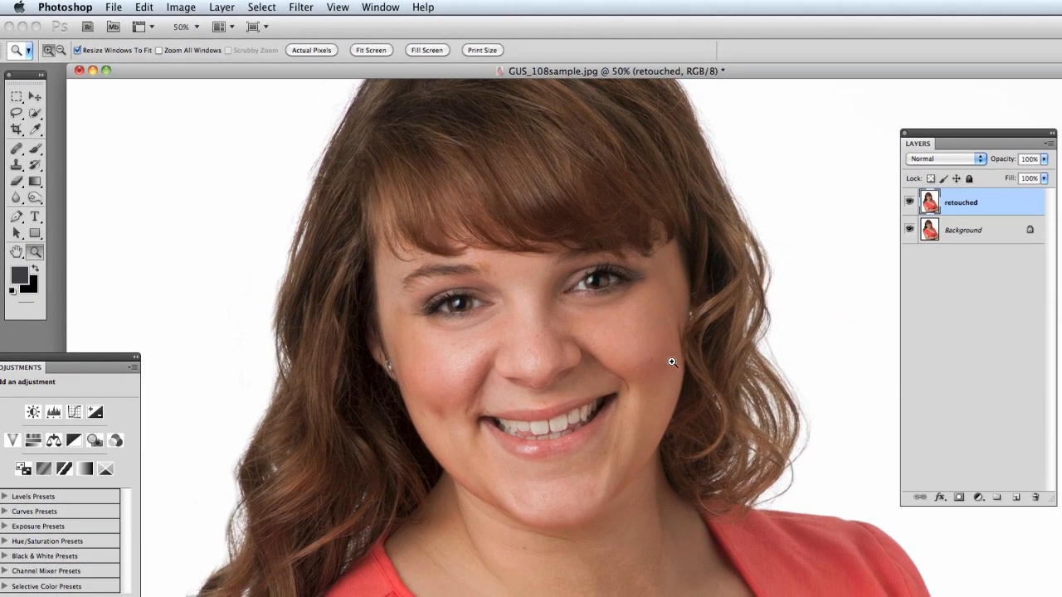
pyautogui.moveTo(693, 183)
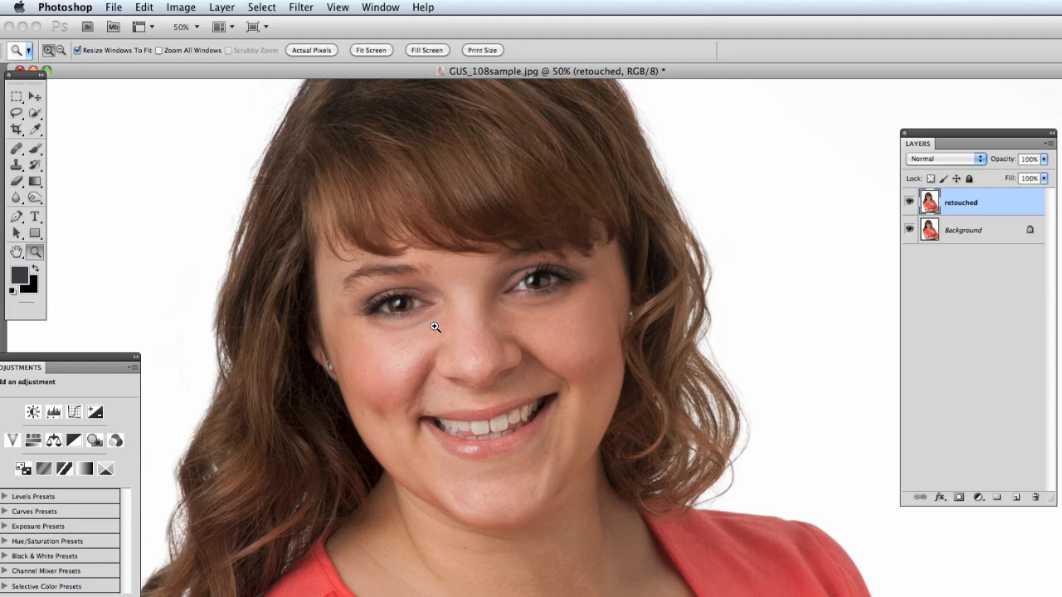
pyautogui.moveTo(694, 300)
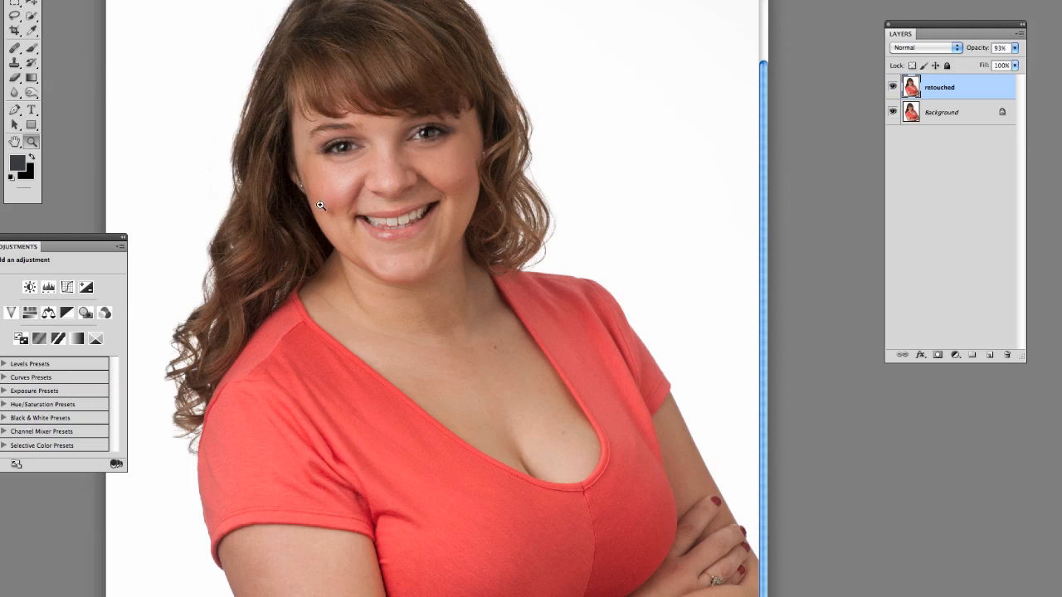
pyautogui.moveTo(145, 538)
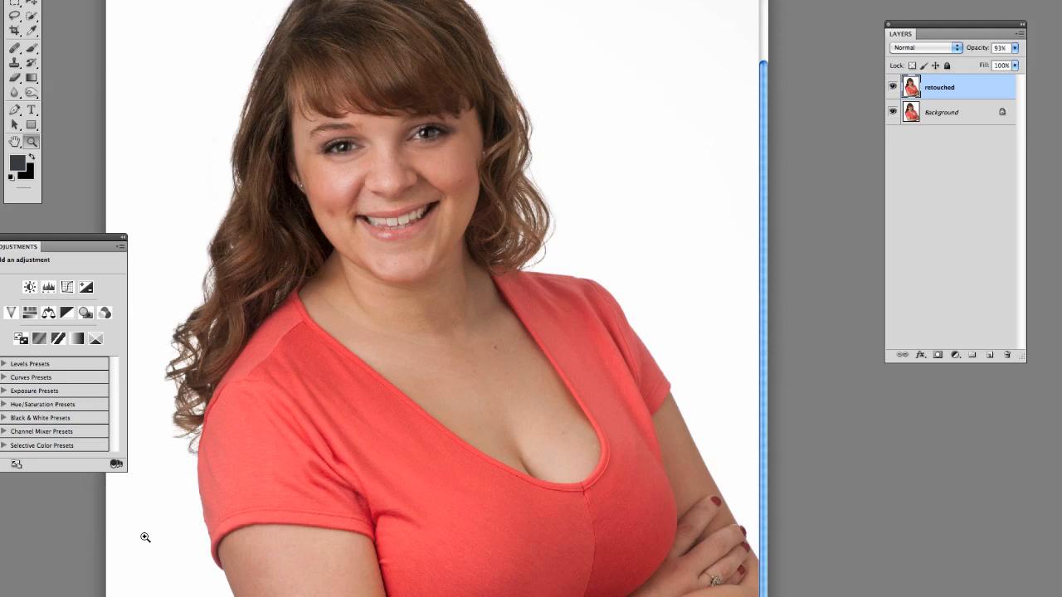
pyautogui.moveTo(163, 559)
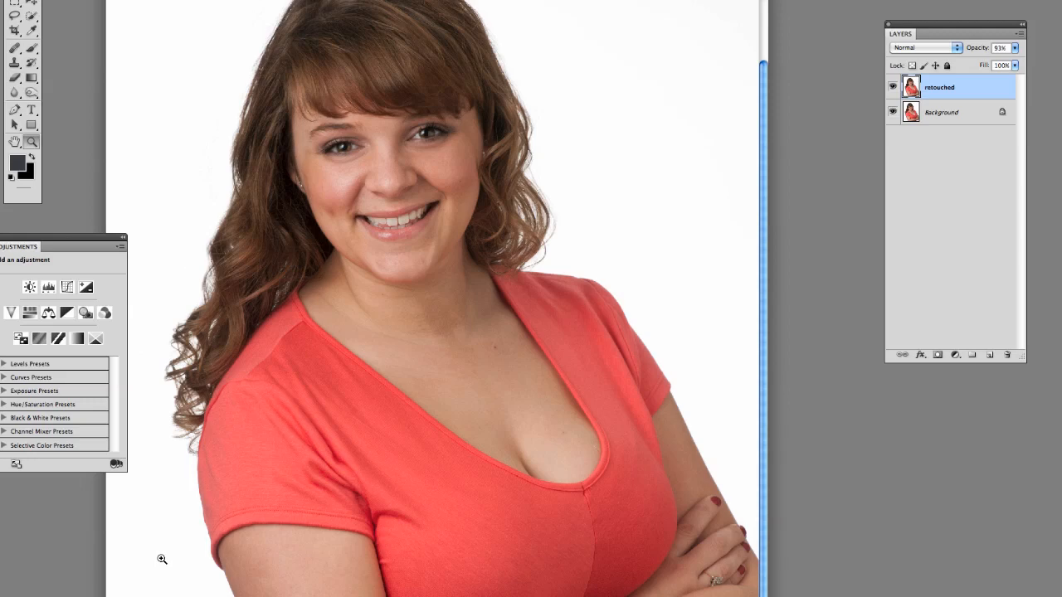
pyautogui.moveTo(172, 579)
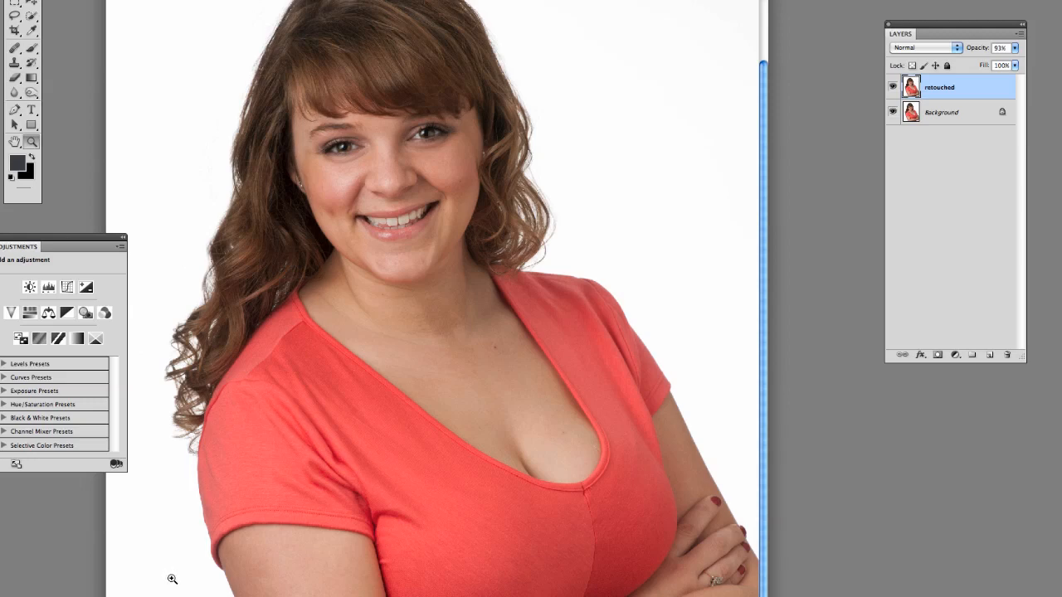
pyautogui.moveTo(175, 589)
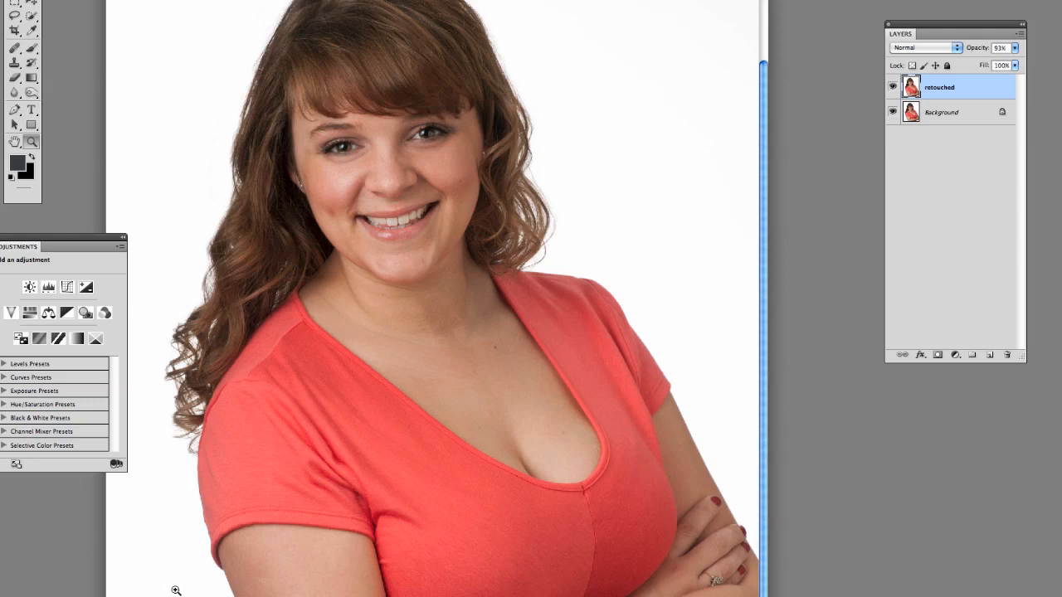